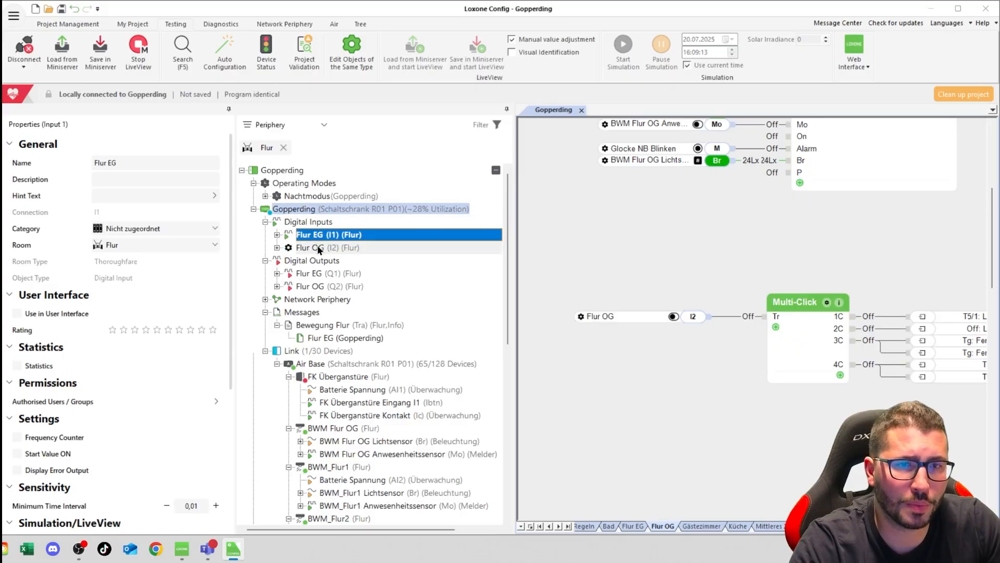
- End live monitoring with F7, run the Flur OG logic as simulation and review the Multi-Click parameters
left_click(327, 248)
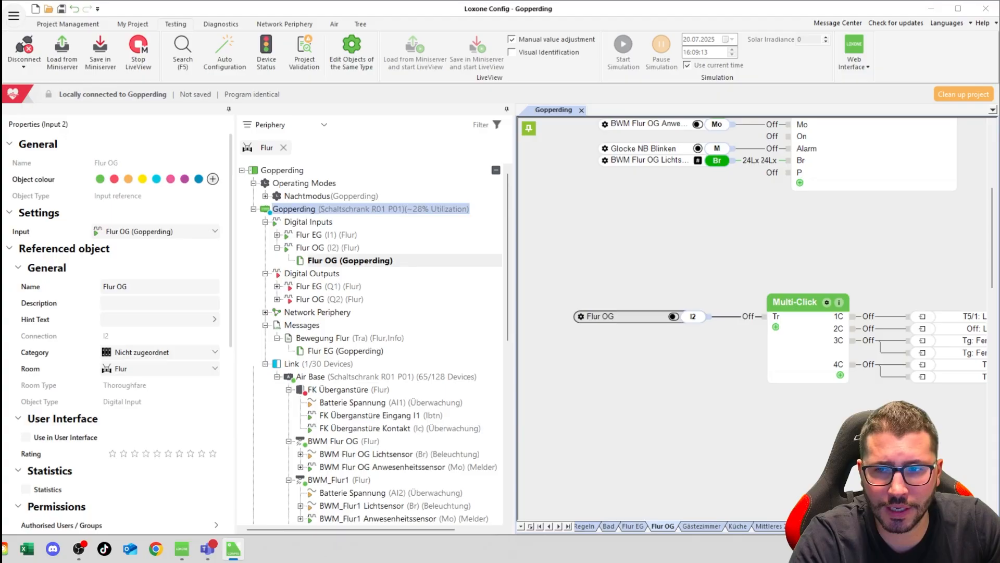
left_click(794, 302)
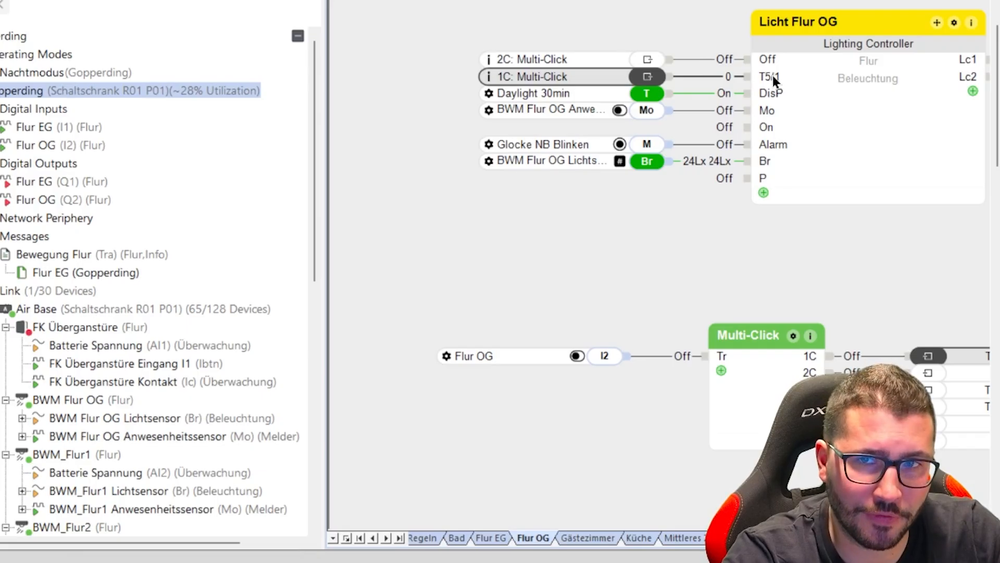
mouse_move(769, 83)
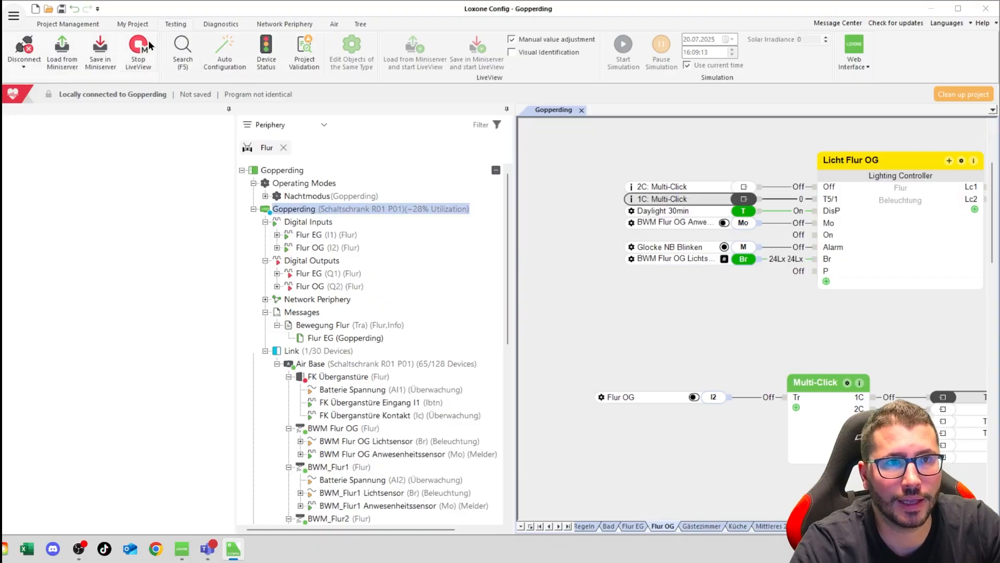
key("F7")
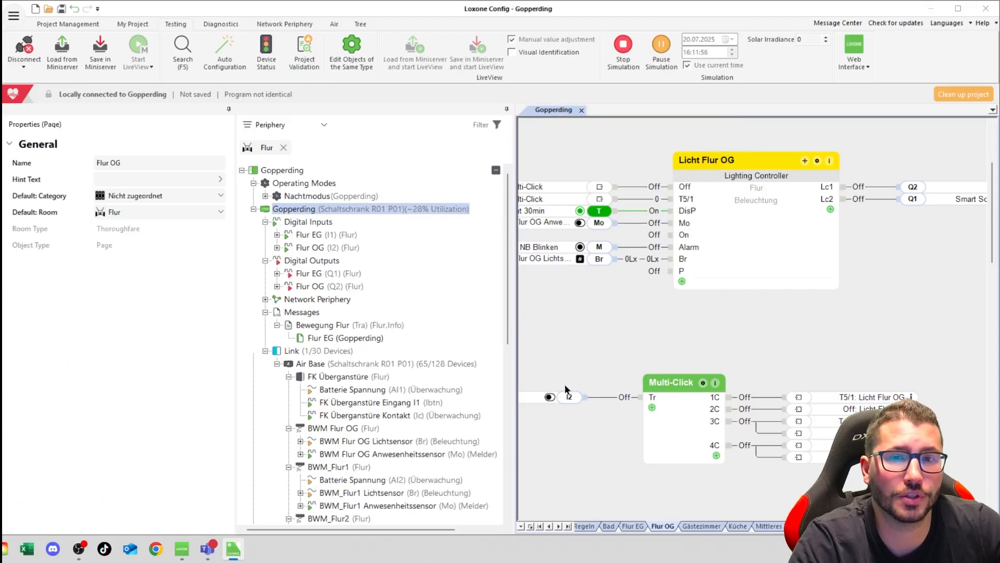
left_click(683, 382)
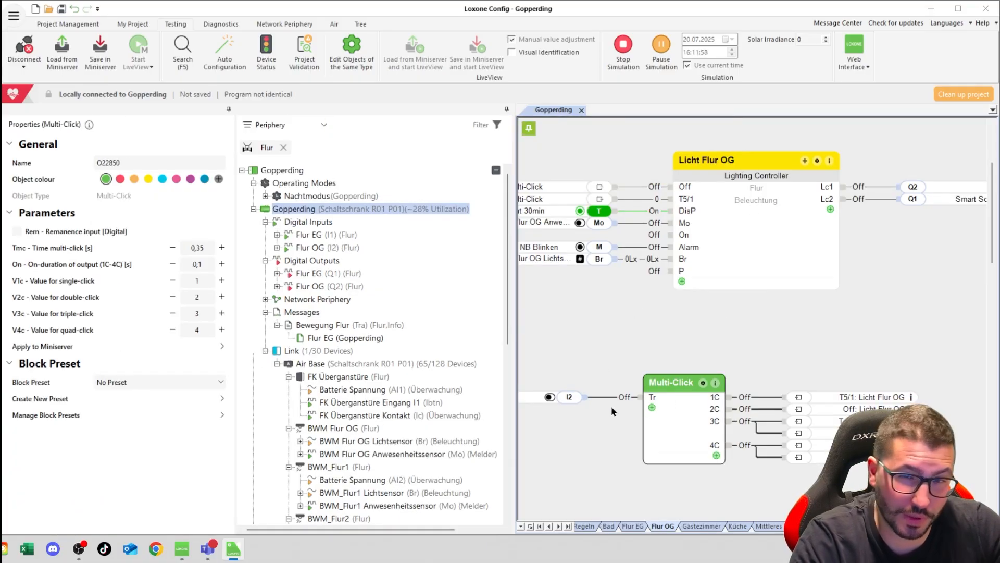
mouse_move(715, 400)
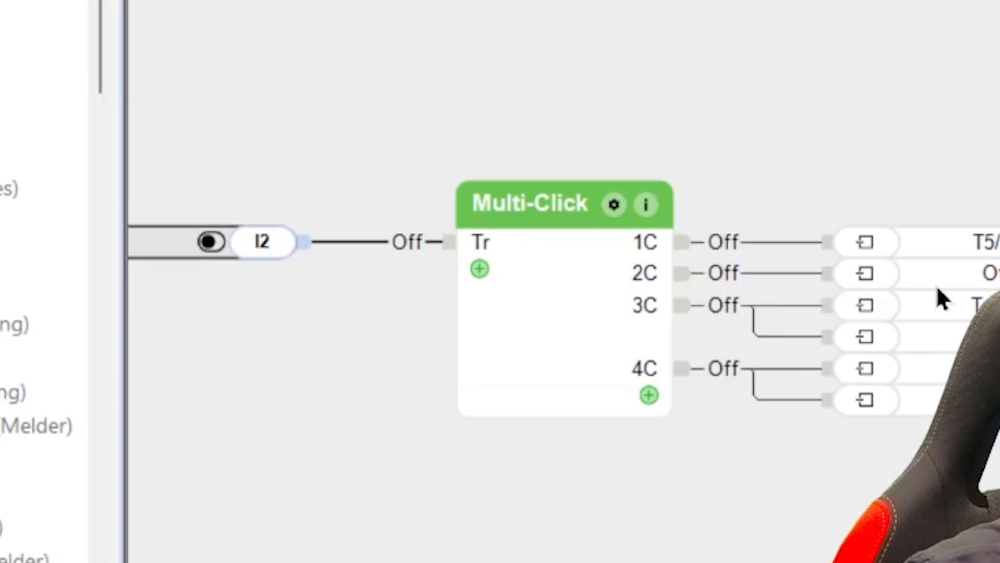
- Pan to the Fenster 2 window block and its edge-detection pulses feeding DF2 Auf and DF2 Zu
left_click(864, 273)
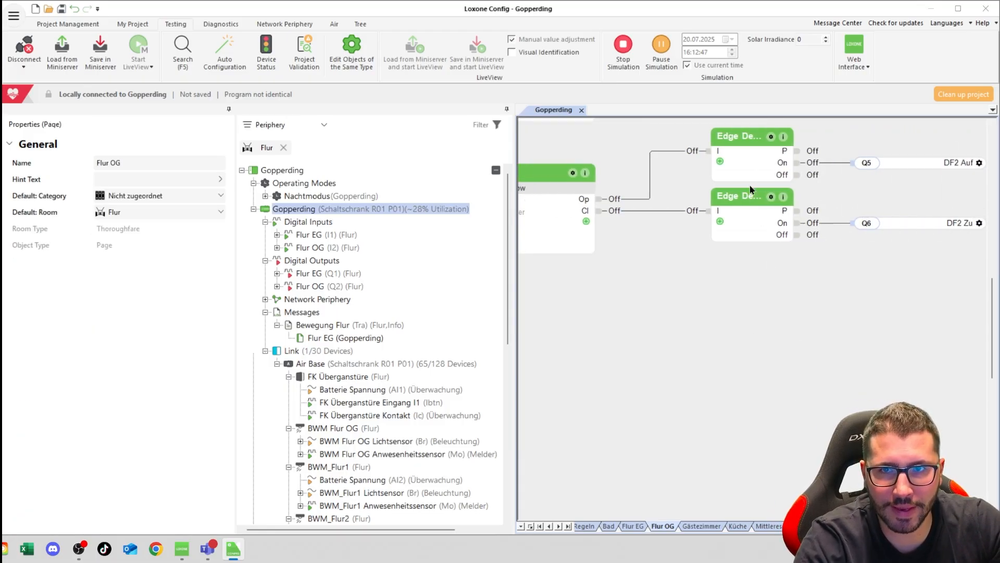
- Review the Fenster 2 window block settings and shift the closing Edge Detection block lower
left_click(555, 172)
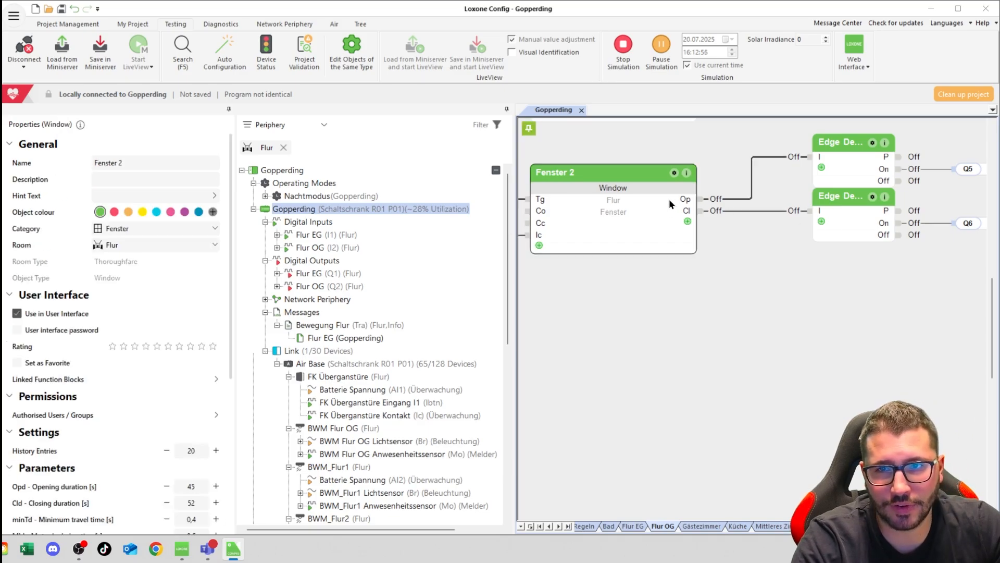
scroll("down", 3)
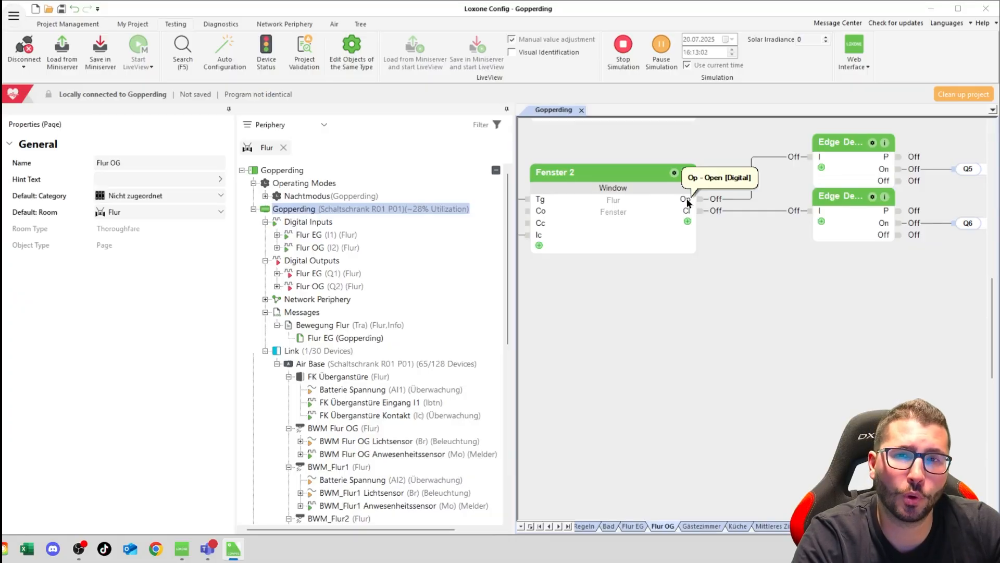
mouse_move(819, 132)
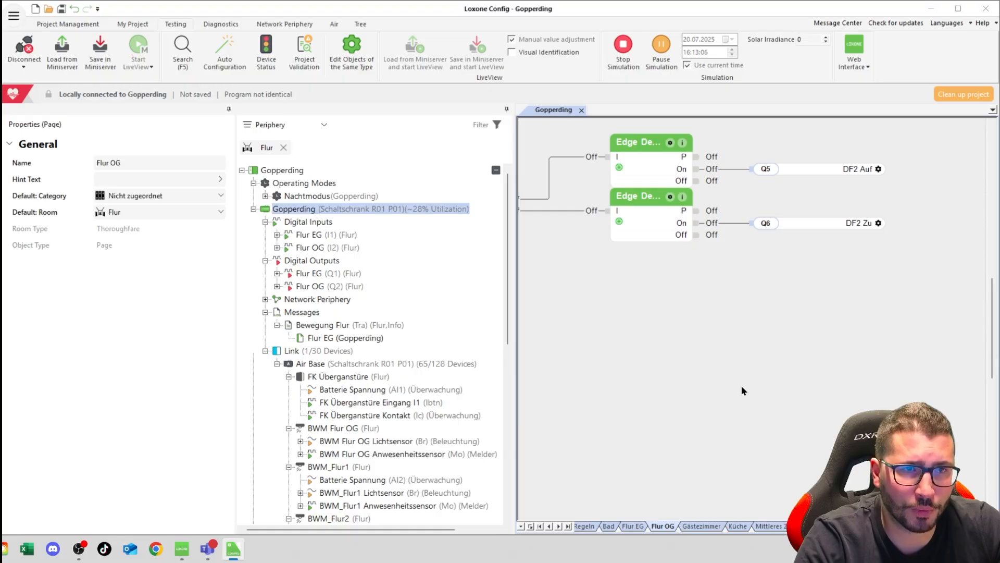
mouse_move(814, 177)
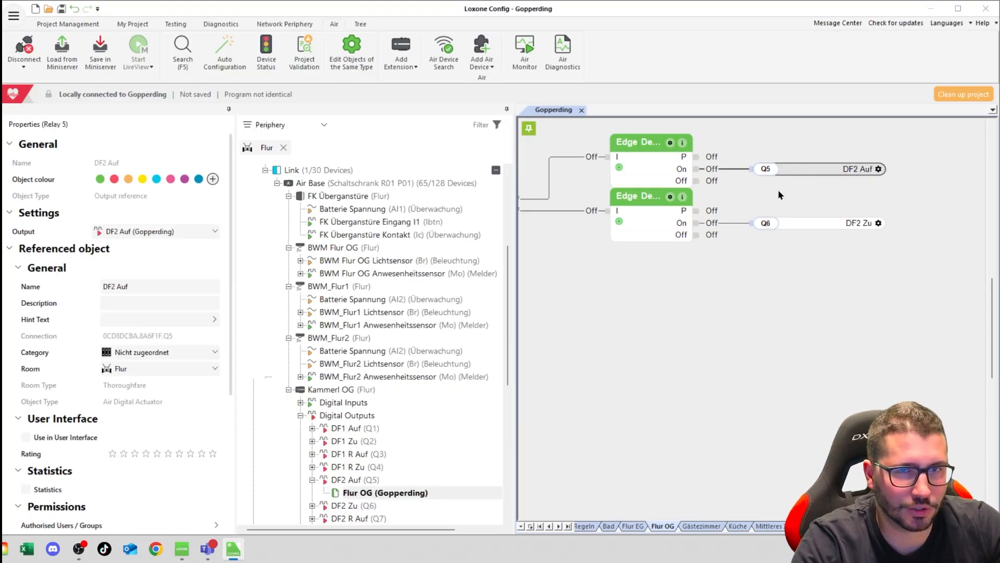
mouse_move(829, 312)
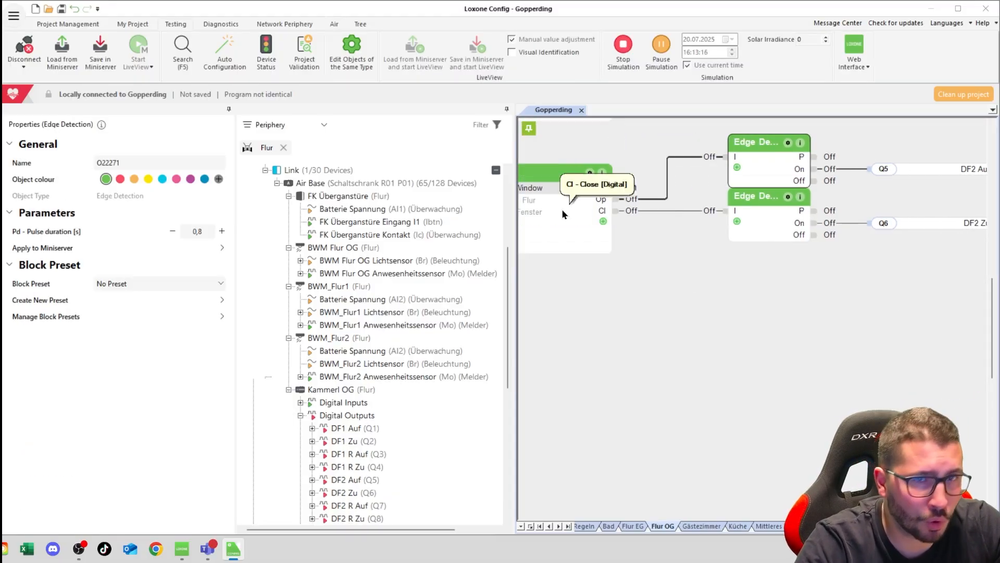
mouse_move(742, 237)
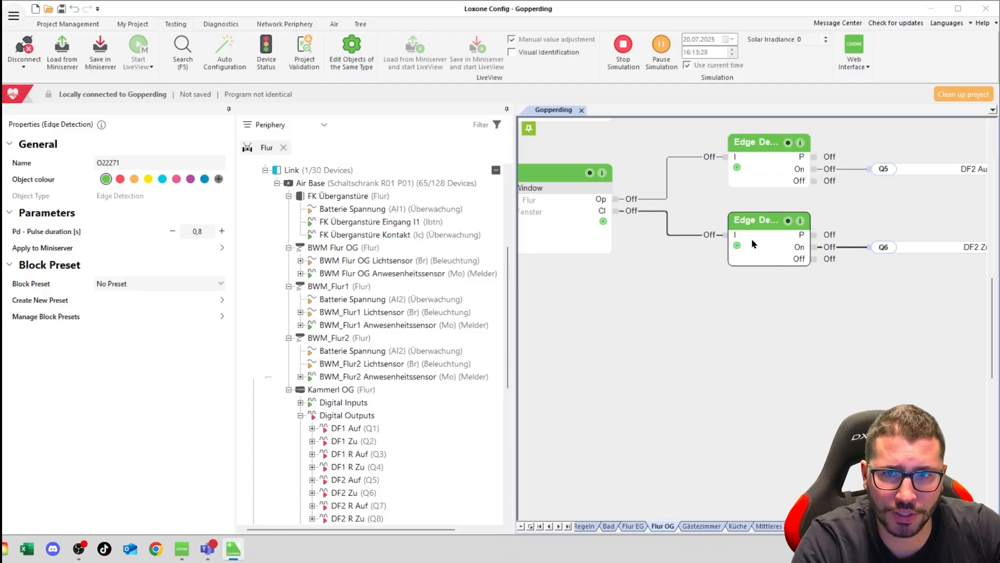
mouse_move(149, 210)
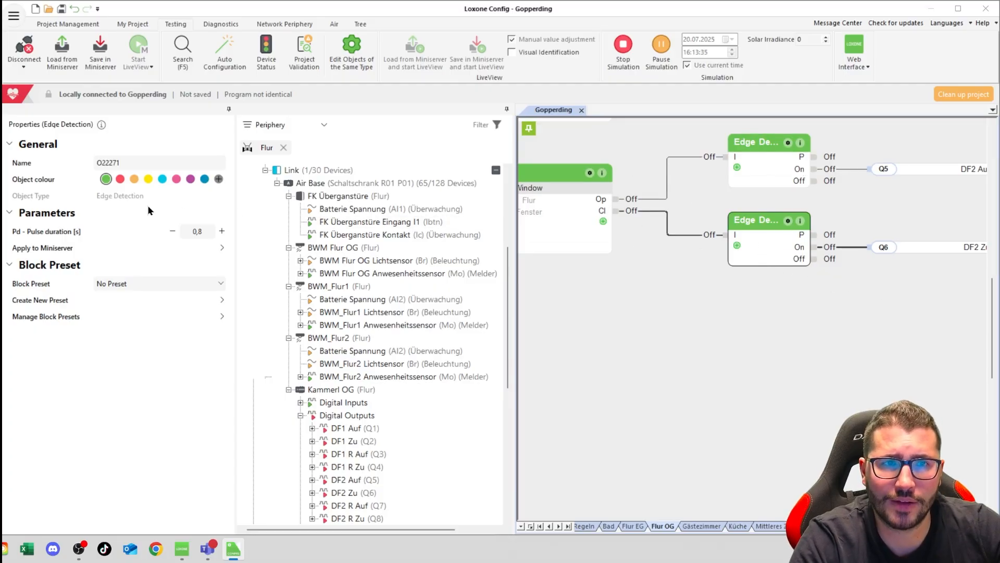